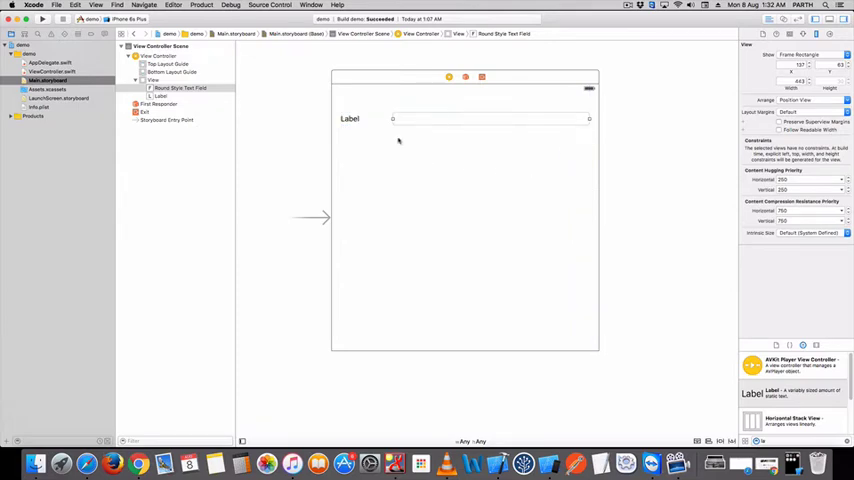
# Step: Duplicate the label and text field row, then rename the top label to 'Name:'
pyautogui.click(350, 118)
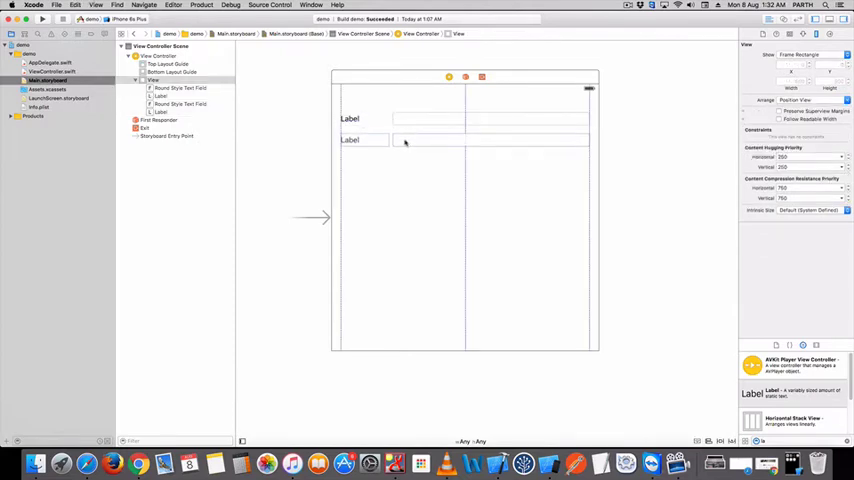
pyautogui.click(350, 119)
pyautogui.write('Name:')
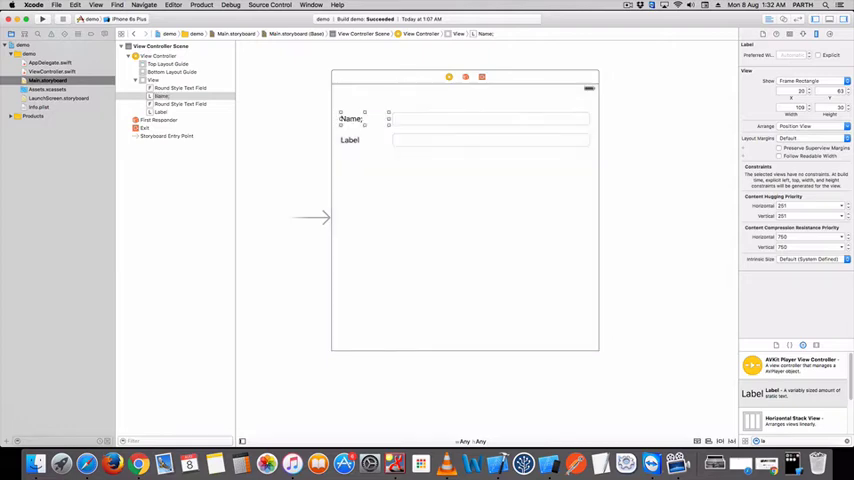
pyautogui.click(351, 118)
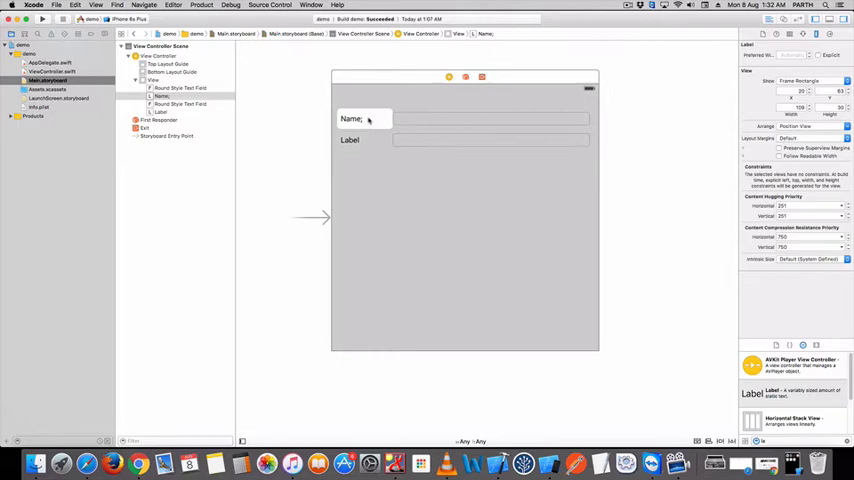
pyautogui.click(352, 118)
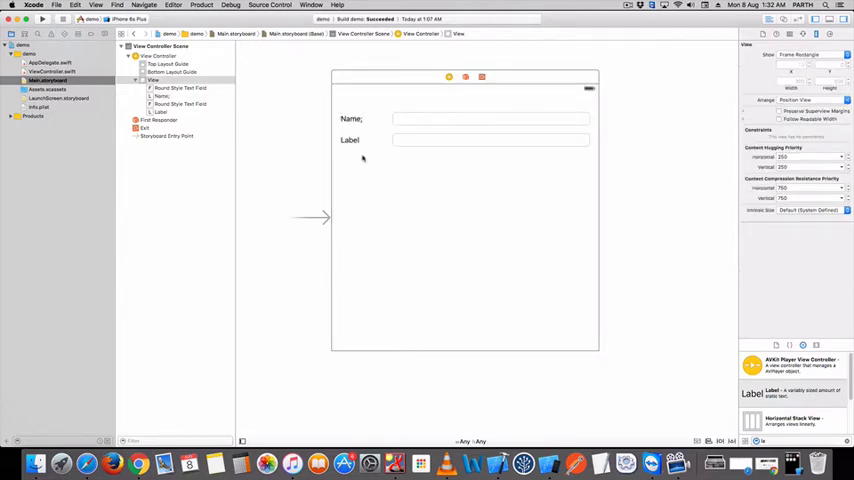
# Step: Change the second label's text to 'Password'
pyautogui.click(351, 118)
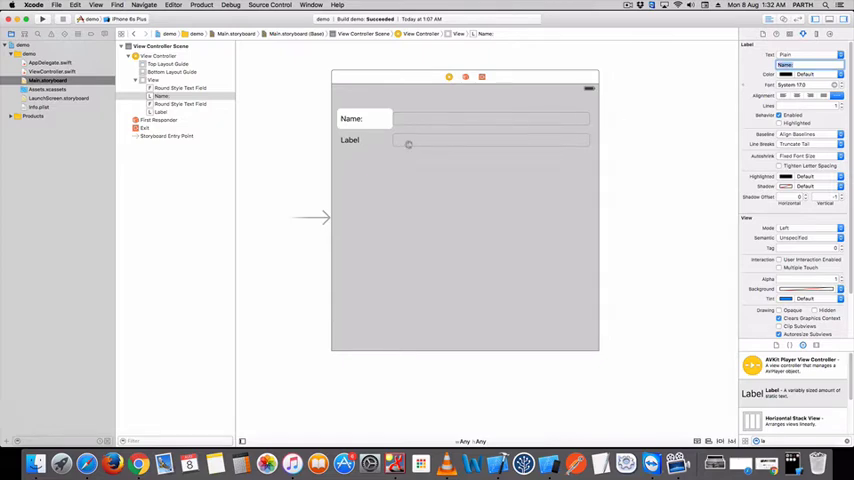
pyautogui.click(349, 140)
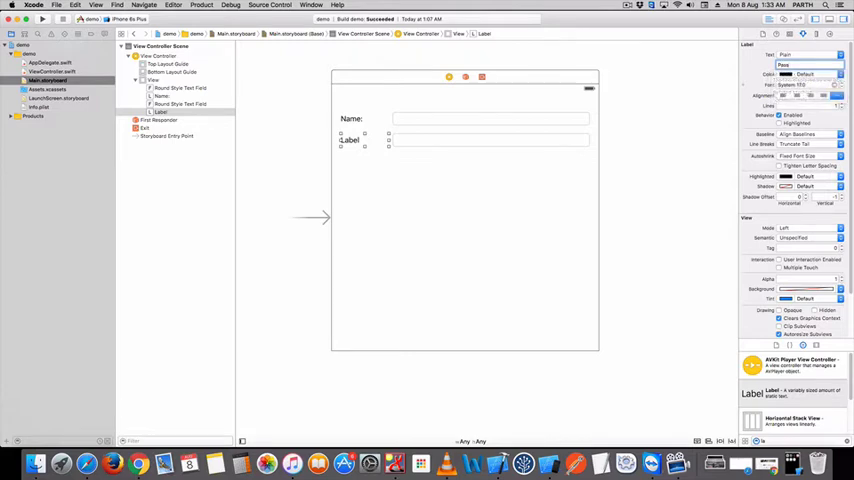
pyautogui.write('Password')
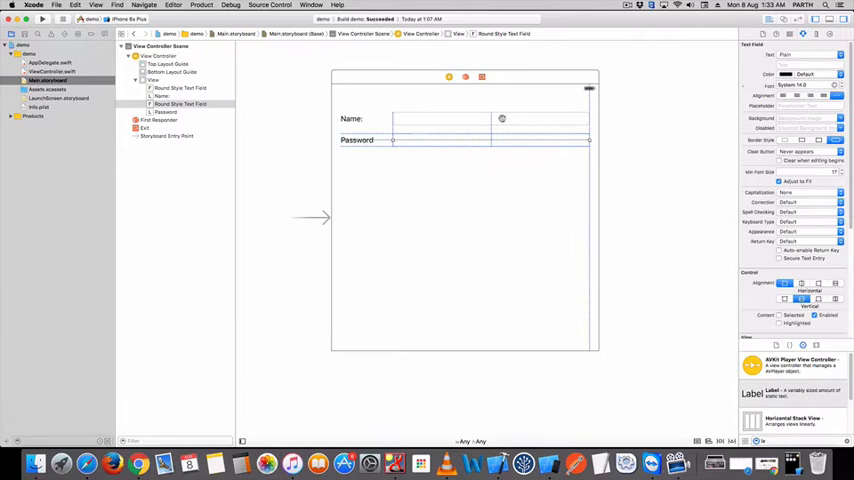
# Step: Enter the placeholders 'Enter User Name' and 'Enter Password' in the two text fields
pyautogui.click(180, 88)
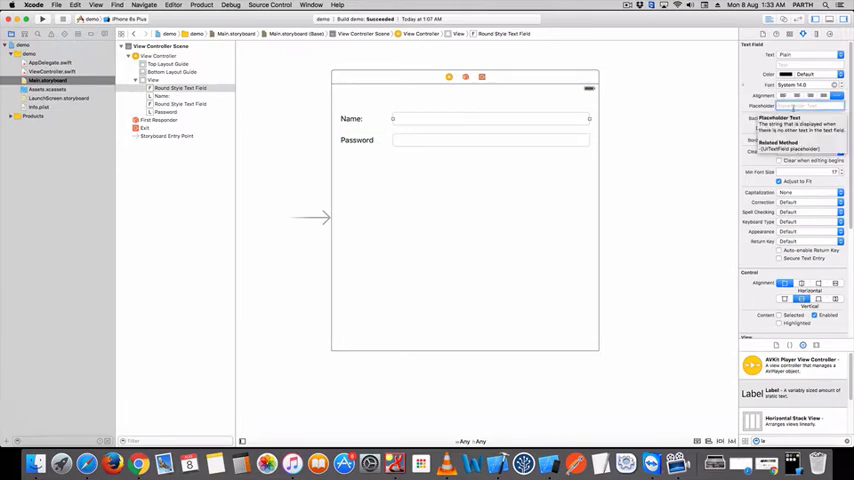
pyautogui.write('Enter Password')
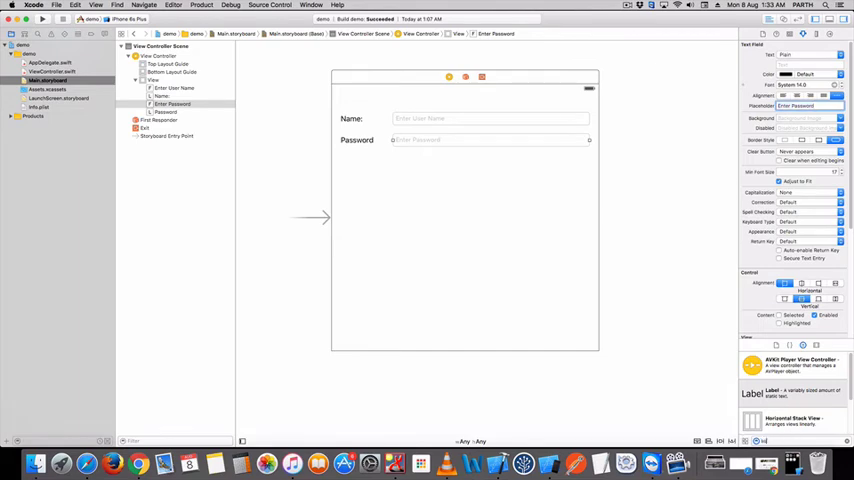
pyautogui.scroll(-3)
pyautogui.write('bu')
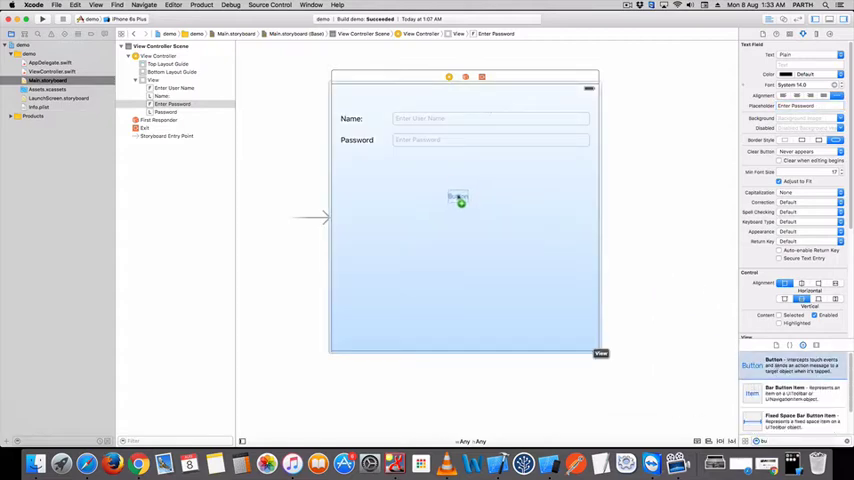
# Step: Place a button below the password row titled 'Login' with white text on red
pyautogui.moveTo(457, 198); pyautogui.dragTo(465, 185)
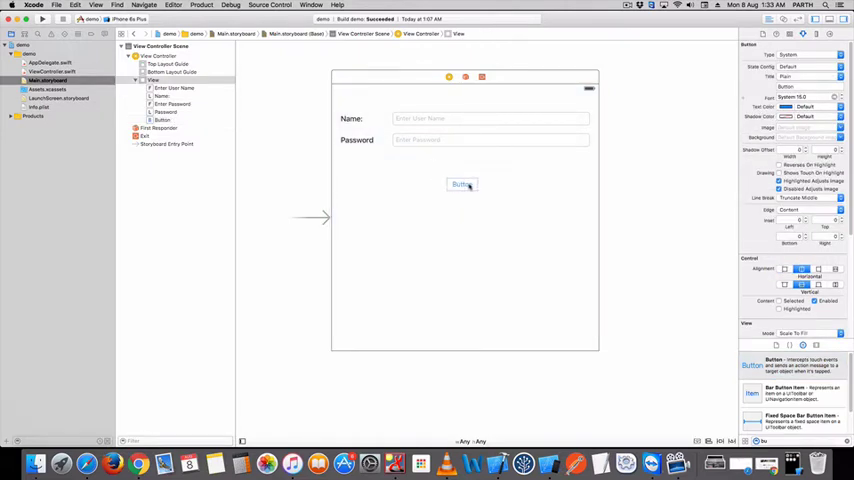
pyautogui.click(463, 184)
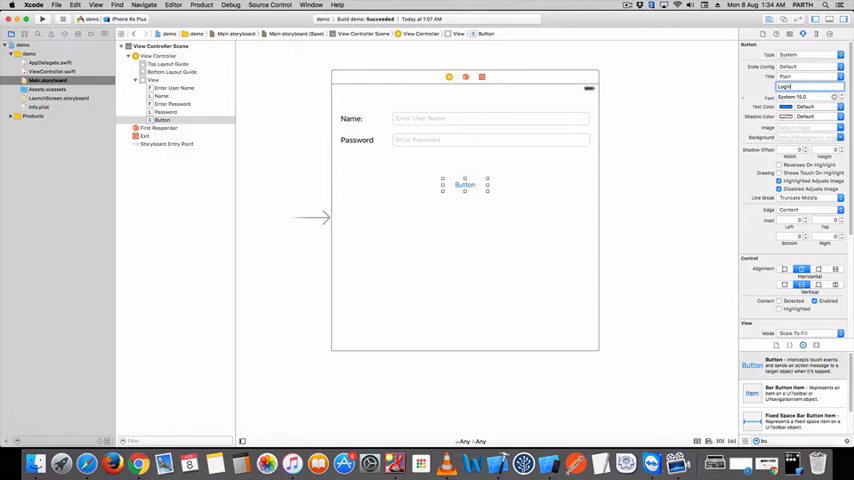
pyautogui.write('Login')
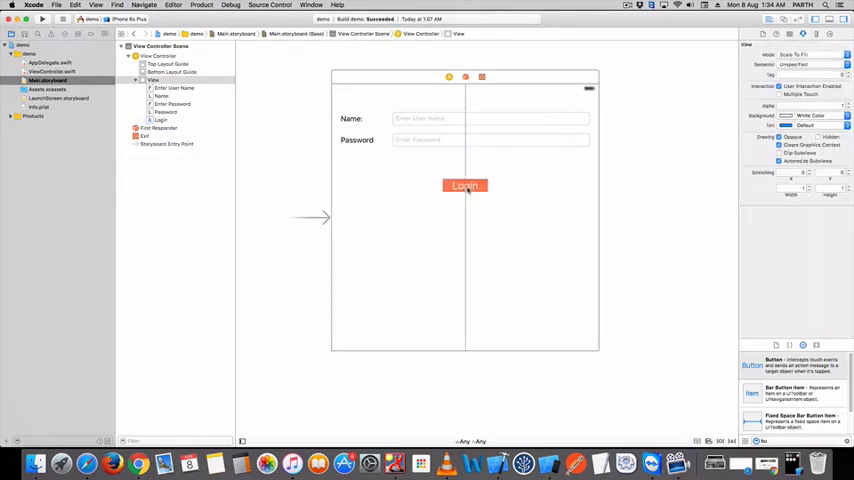
pyautogui.click(464, 184)
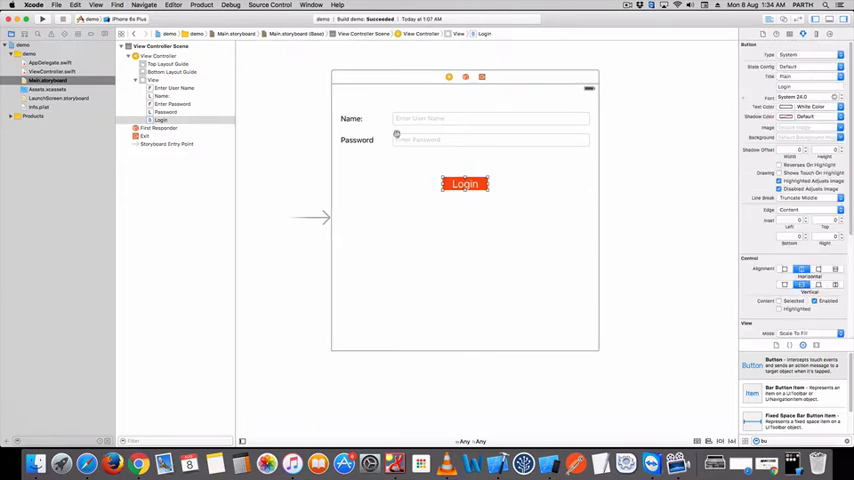
pyautogui.click(352, 118)
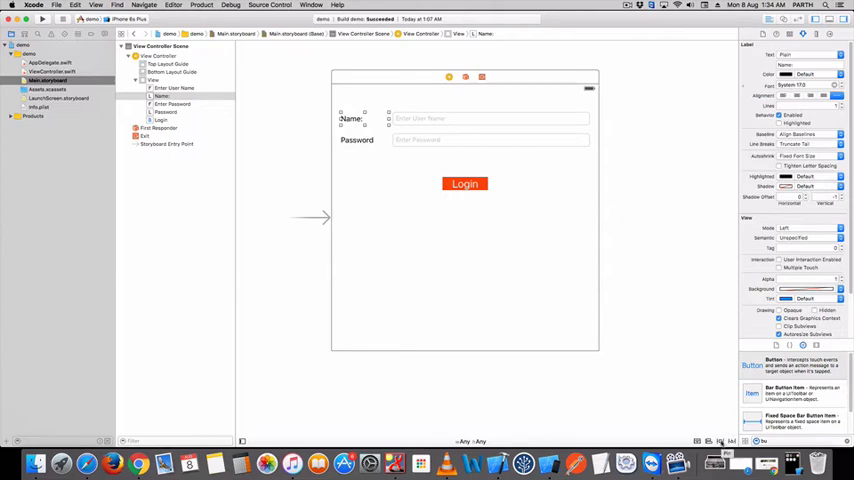
# Step: Add spacing and height constraints to the Name label and user-name field
pyautogui.click(723, 441)
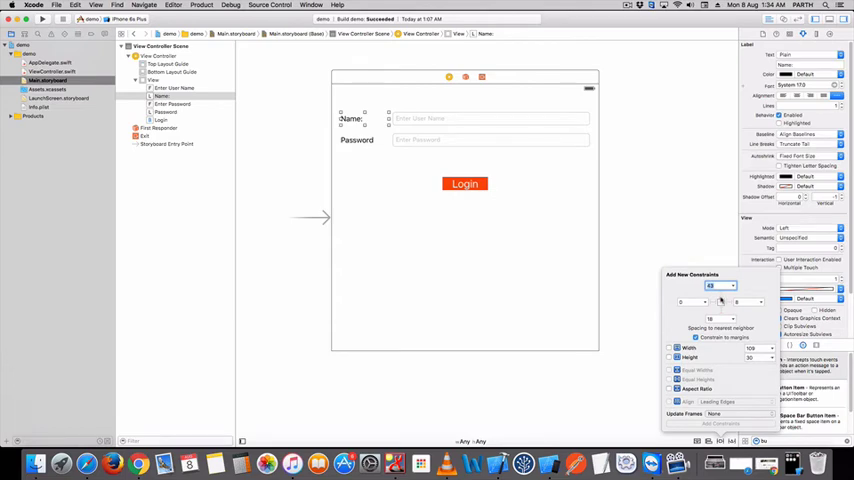
pyautogui.click(718, 300)
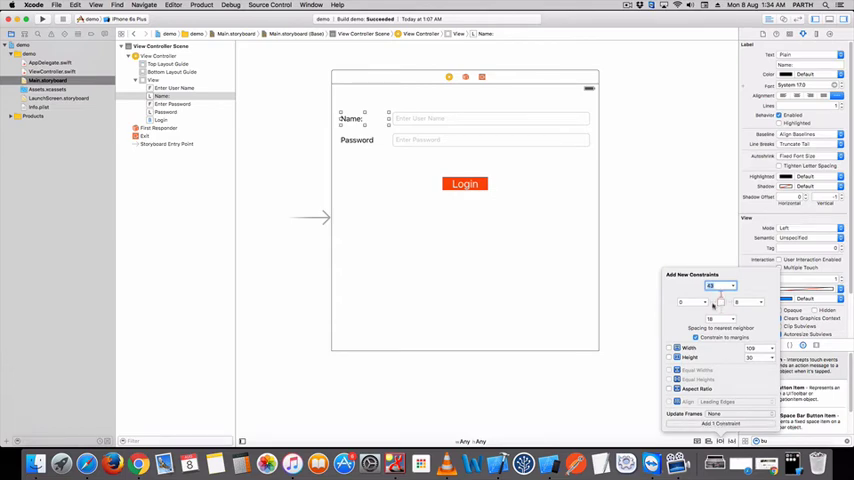
pyautogui.click(671, 348)
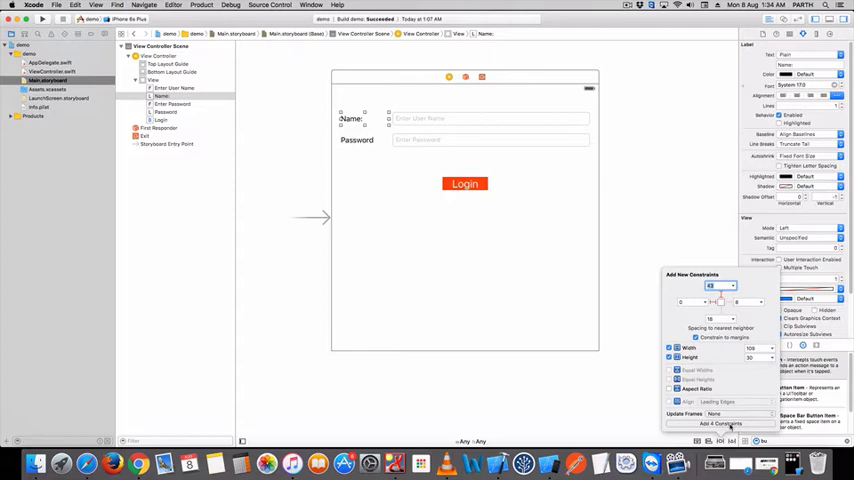
pyautogui.click(722, 423)
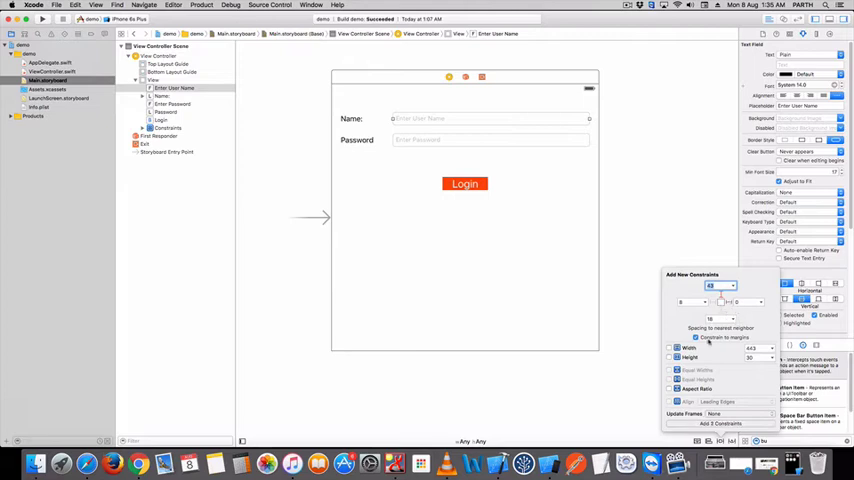
pyautogui.click(670, 357)
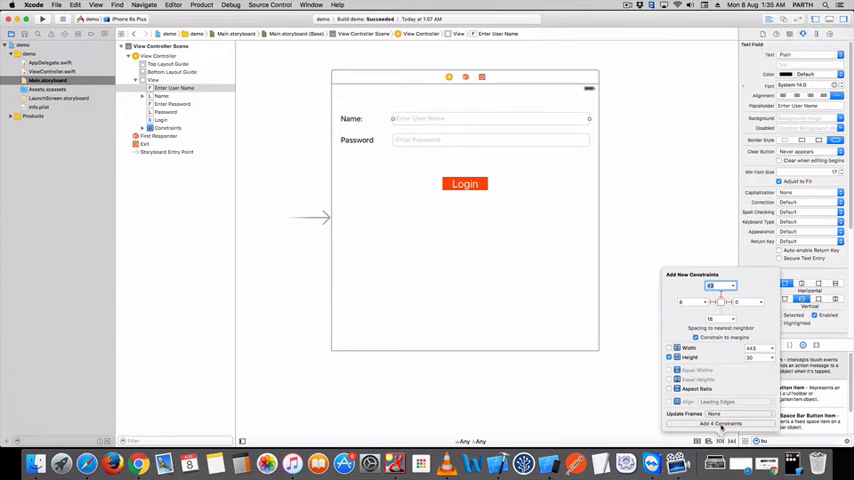
pyautogui.click(718, 424)
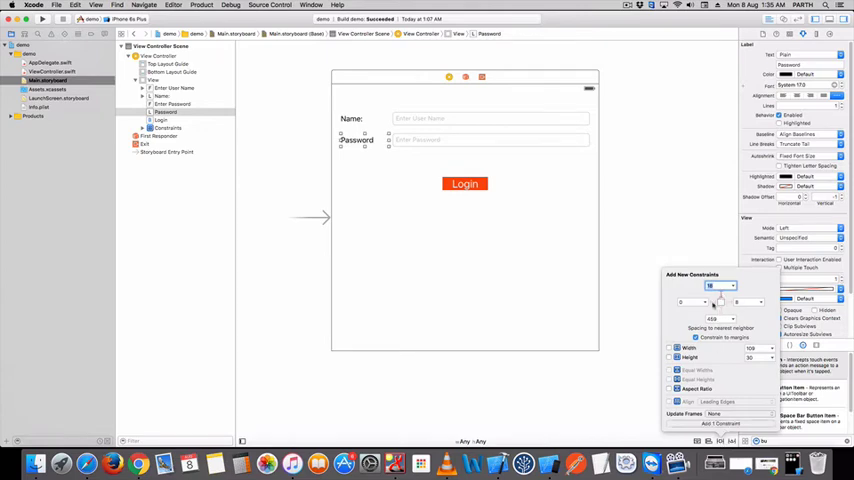
# Step: Constrain the Password label, password field, and Login button width and height
pyautogui.click(670, 358)
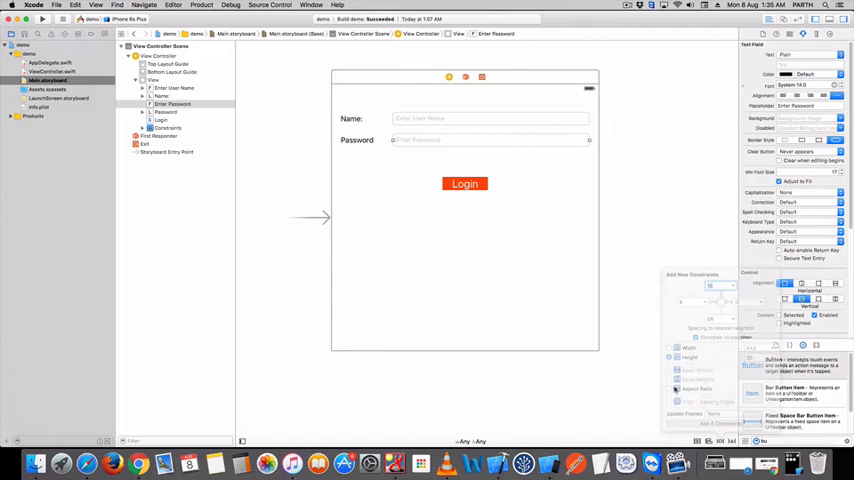
pyautogui.click(464, 184)
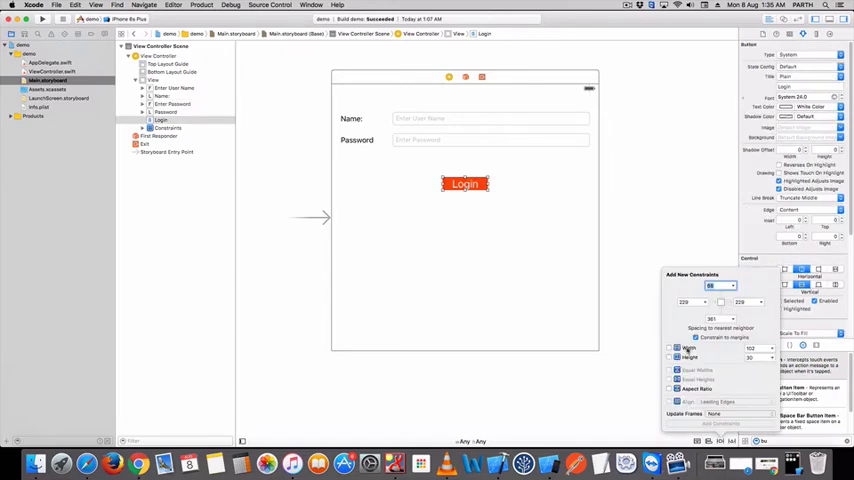
pyautogui.click(670, 357)
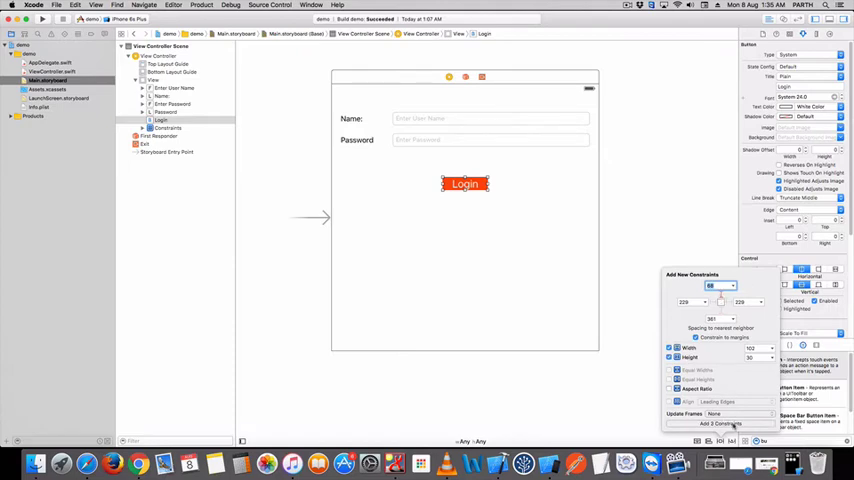
pyautogui.click(722, 424)
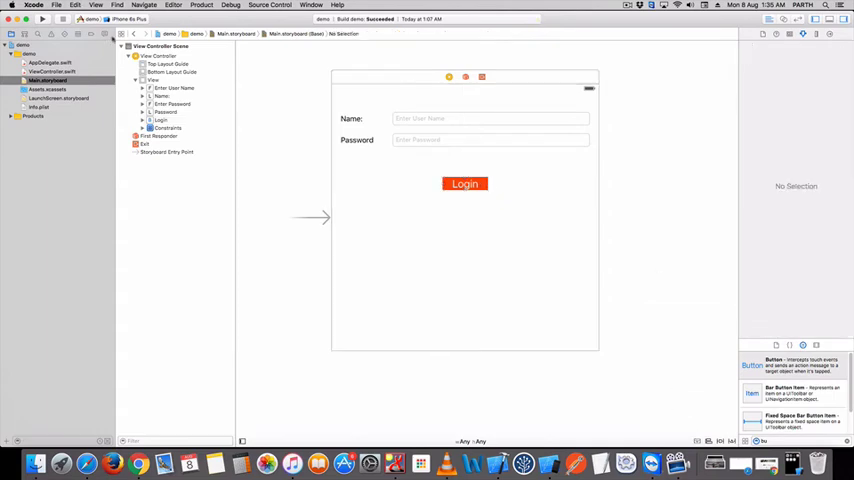
# Step: Build and run the app to view the login form in the iPhone Simulator
pyautogui.click(130, 19)
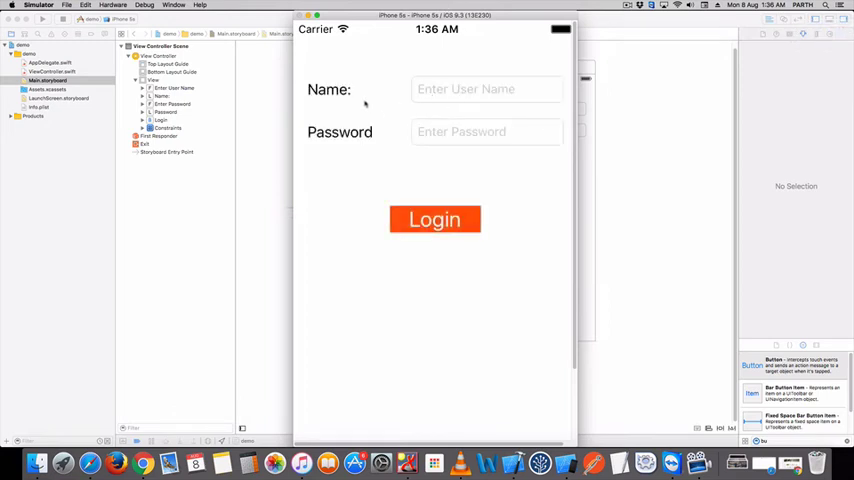
pyautogui.scroll(-3)
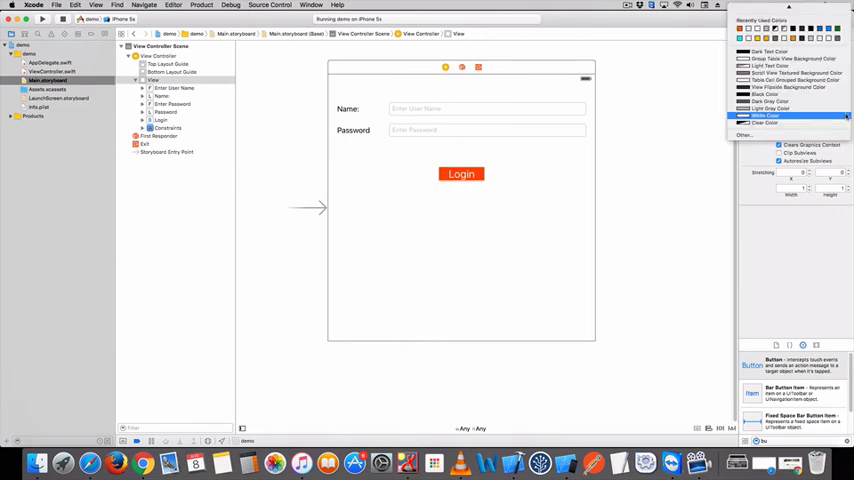
# Step: Set the view background to Light Gray and the Name and Password labels to White
pyautogui.click(768, 116)
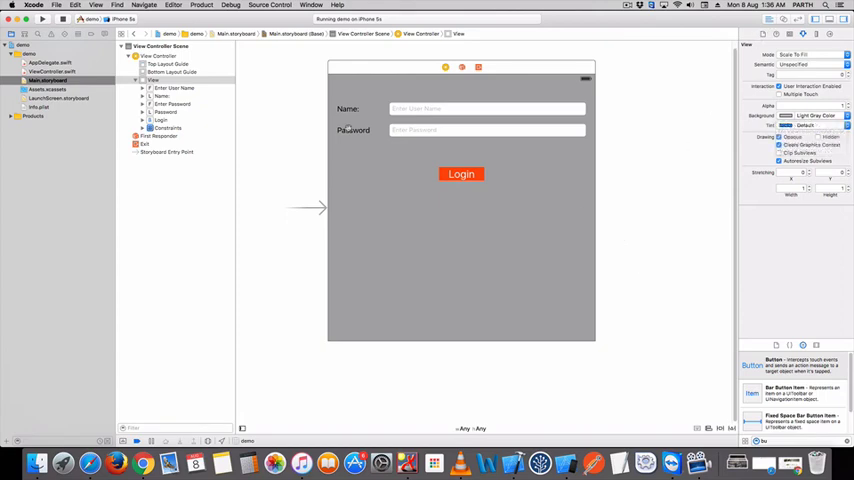
pyautogui.click(347, 108)
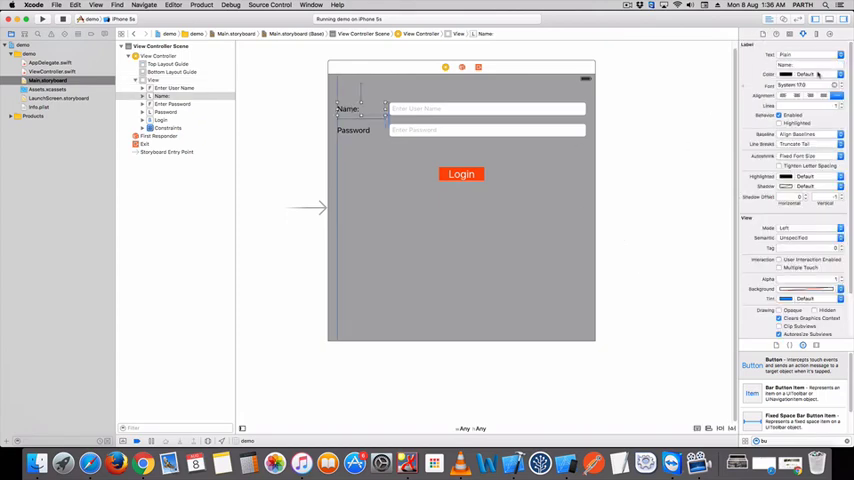
pyautogui.click(805, 74)
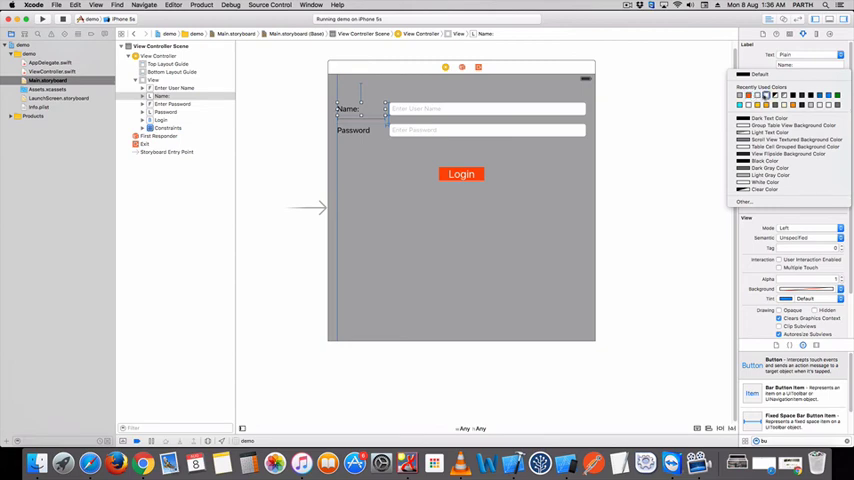
pyautogui.click(352, 130)
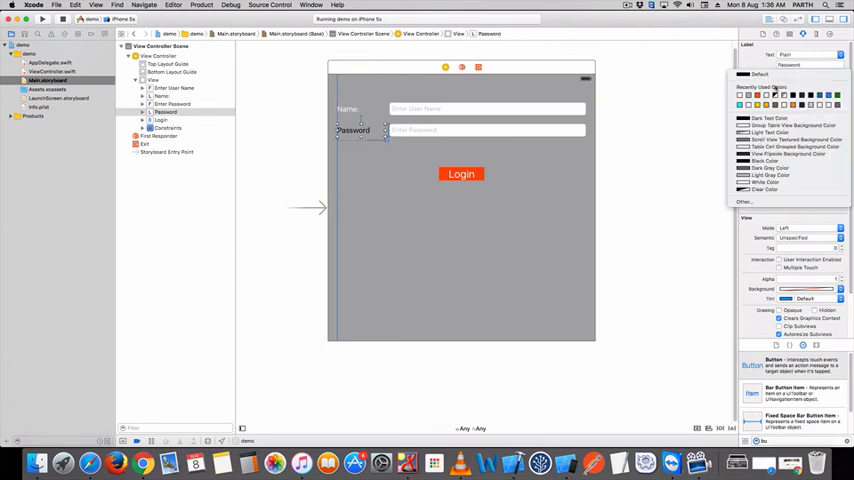
pyautogui.click(670, 138)
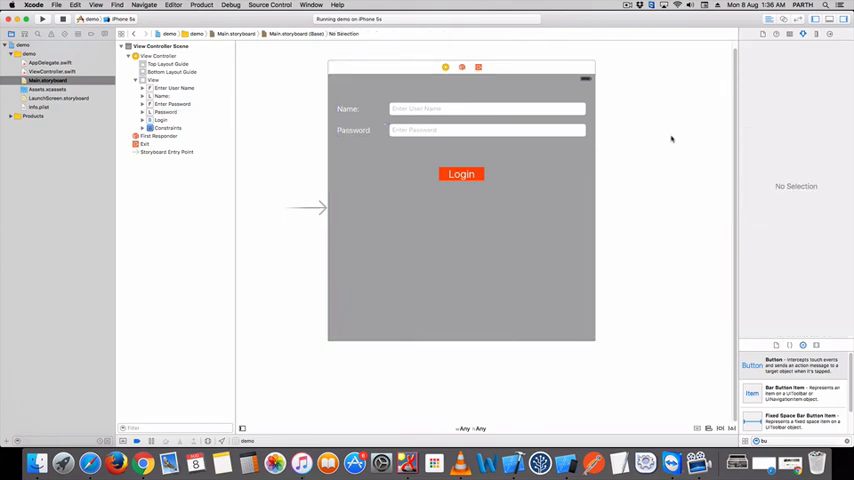